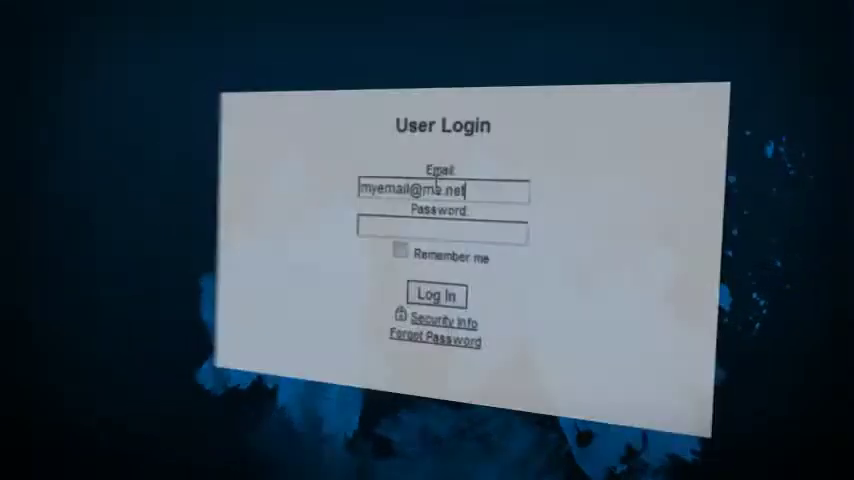
Log in to the client portal and go to the project's Photos gallery.
click(436, 296)
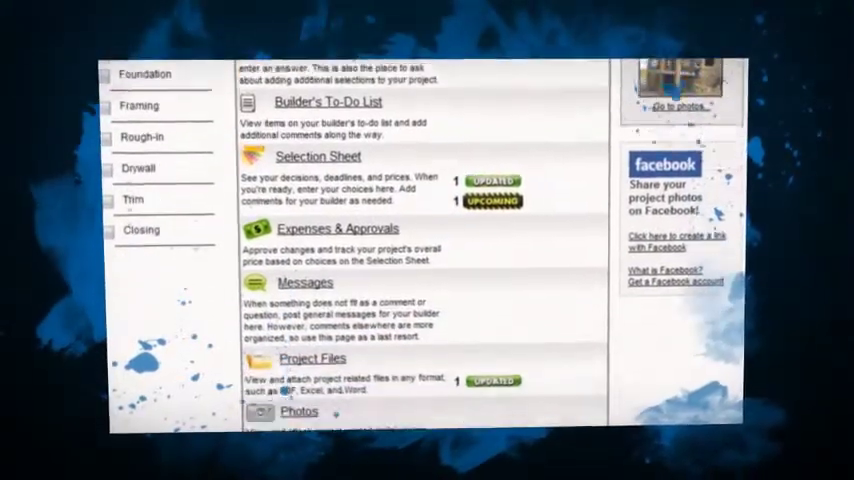
click(316, 156)
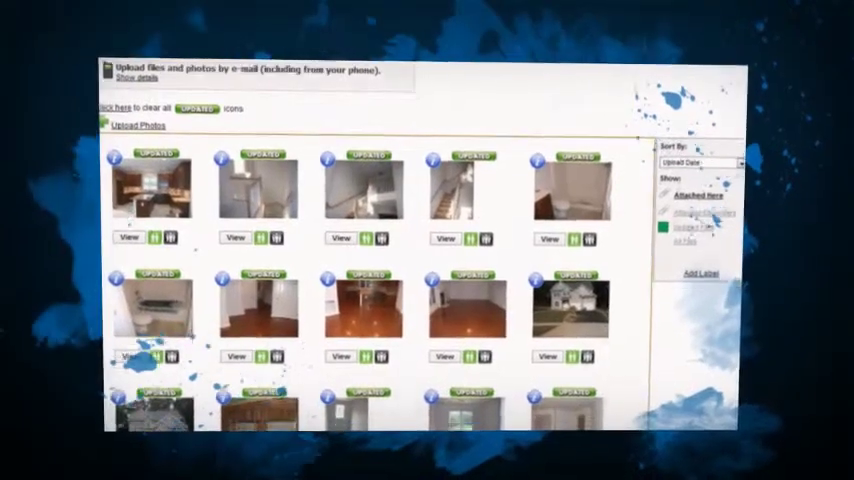
Scroll to the Clients comments thread showing the latest showroom reply.
scroll(down, 3)
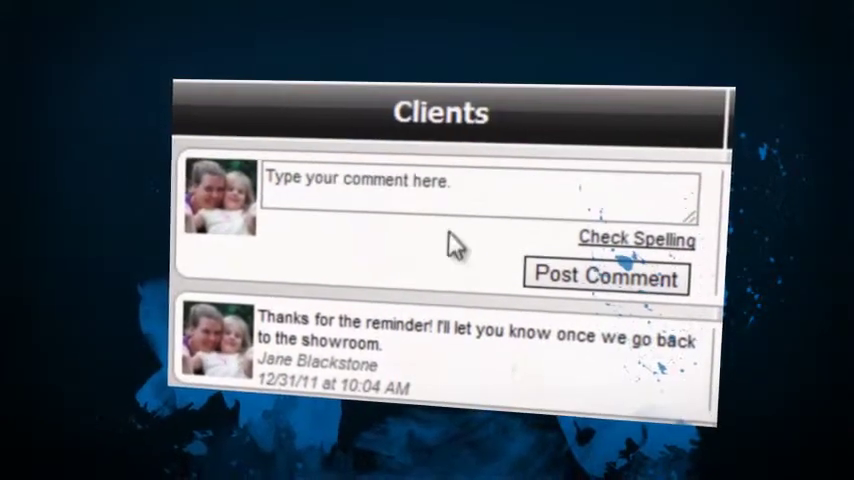
Return to the project dashboard and scroll past messages, files, photos and schedule to the Warranty List.
text(No)
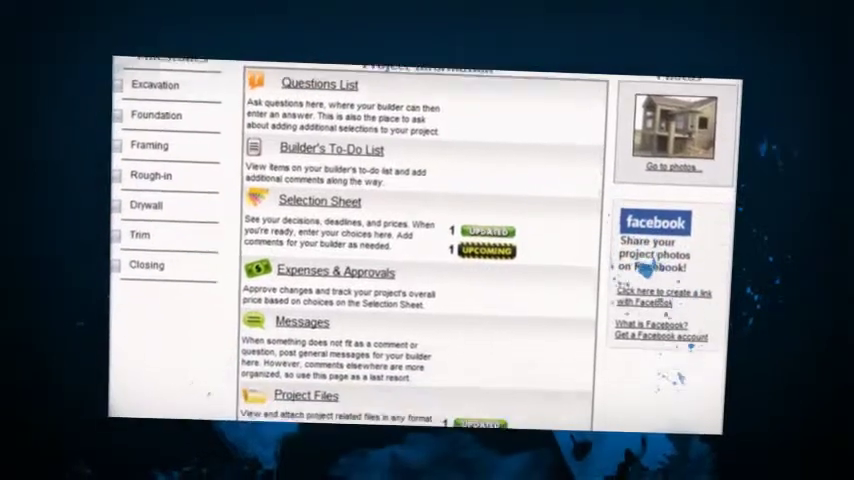
scroll(down, 3)
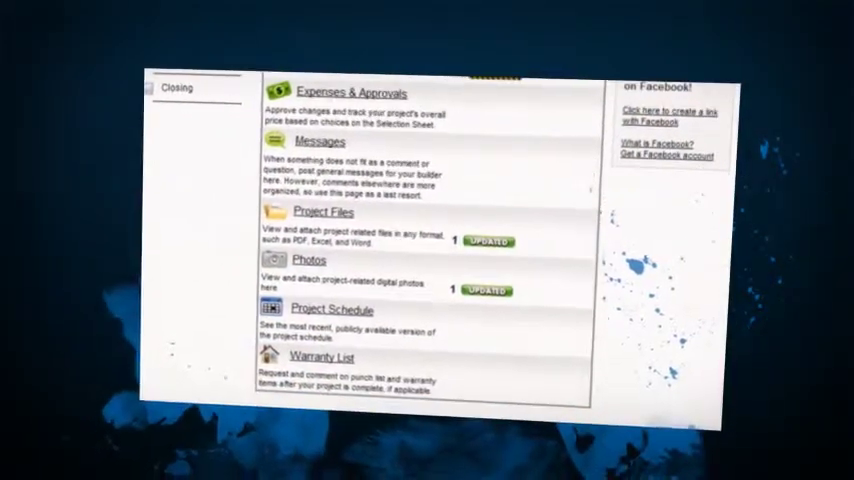